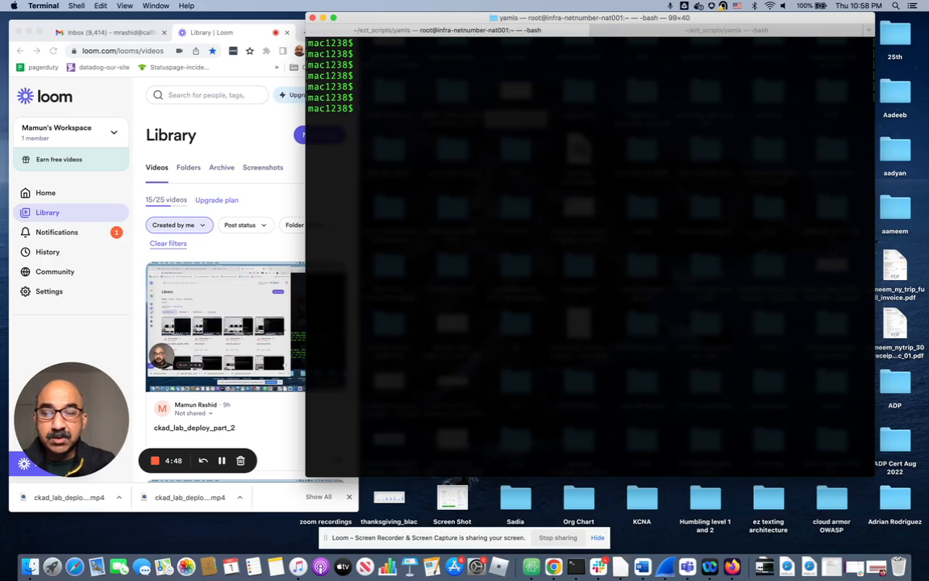
Print the req14 lab task: pod foo-pod, nginx image, label foo=bar.
{"action": "type", "text": "cat req14"}
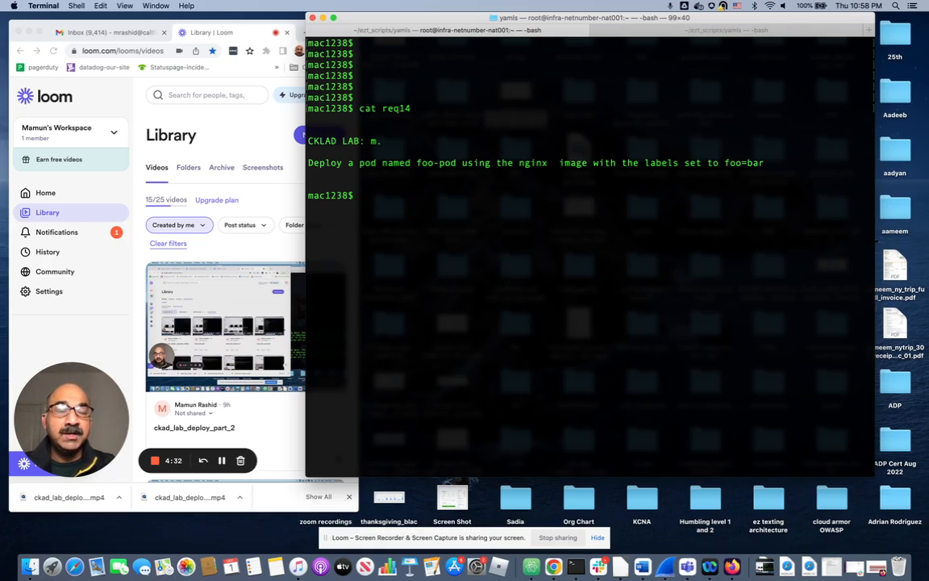
{"action": "type", "text": "kubectl"}
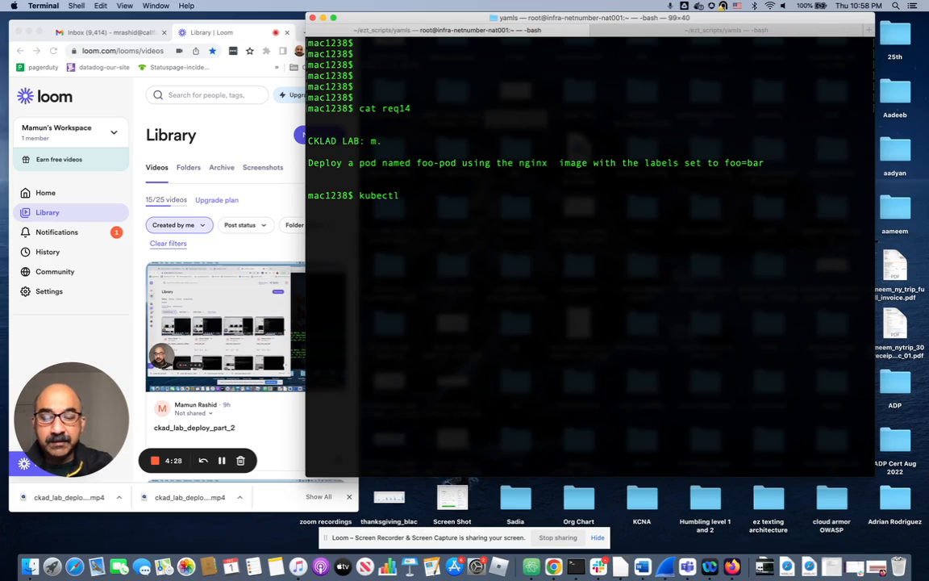
Show the 'kubectl create -h' help with its usage and options.
{"action": "type", "text": "create -h"}
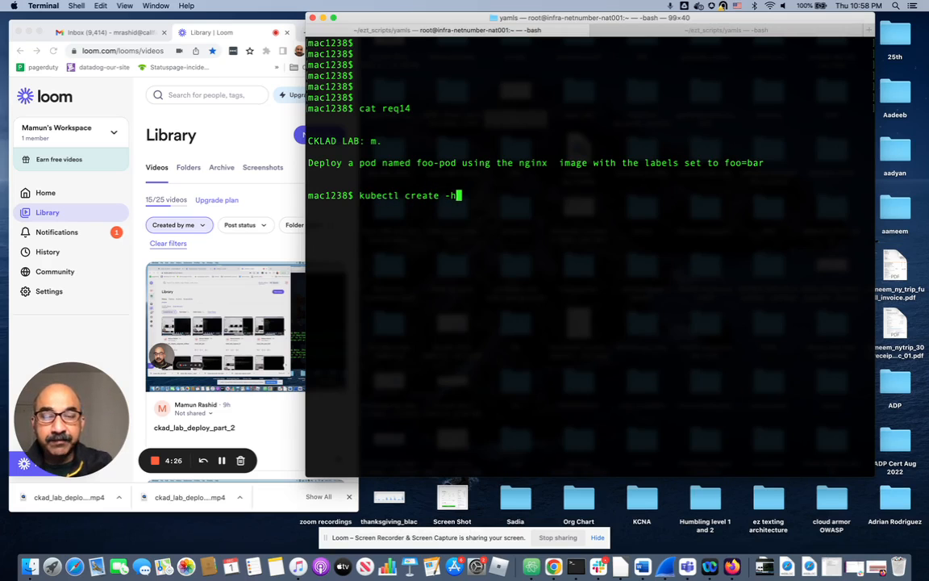
{"action": "key", "text": "Return"}
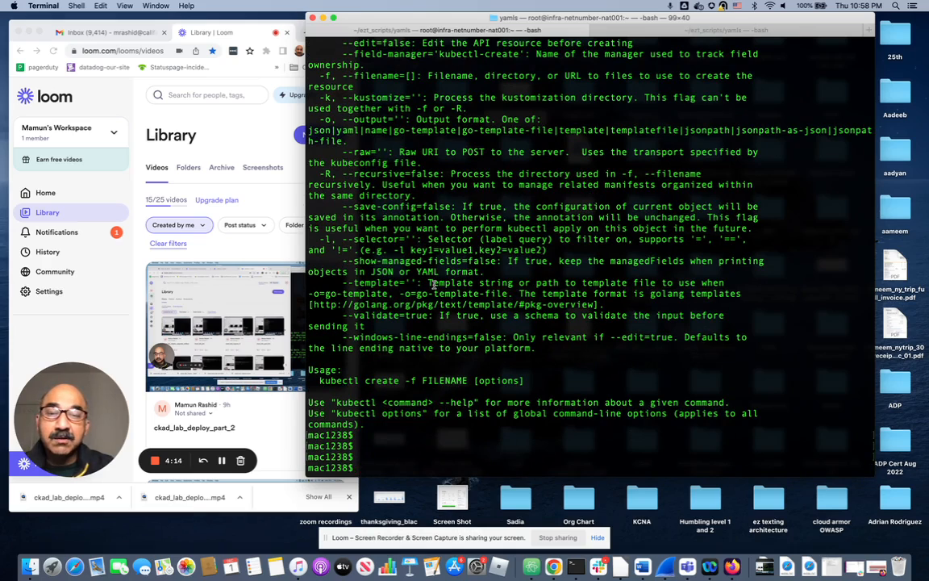
{"action": "mouse_move", "coordinate": [453, 266]}
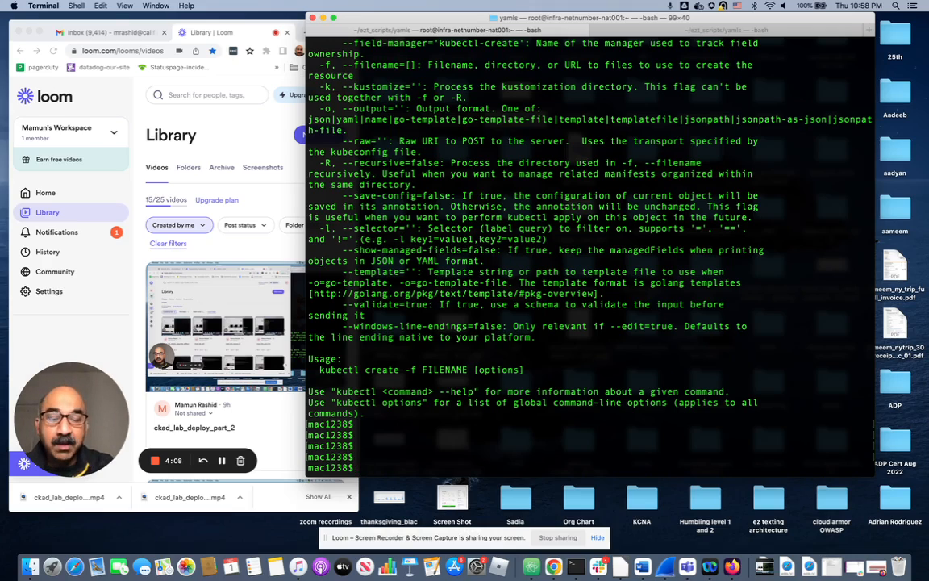
{"action": "type", "text": "kub"}
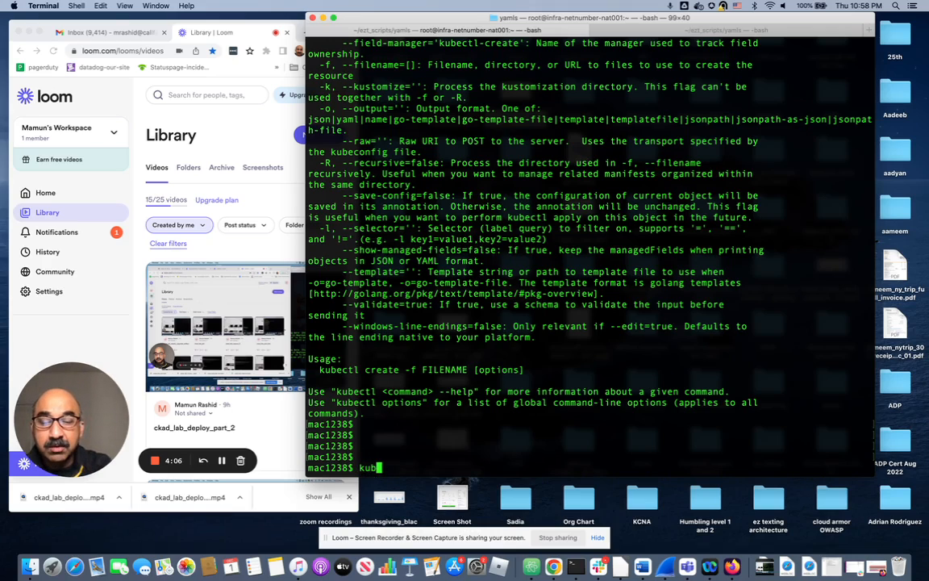
{"action": "type", "text": "ectl"}
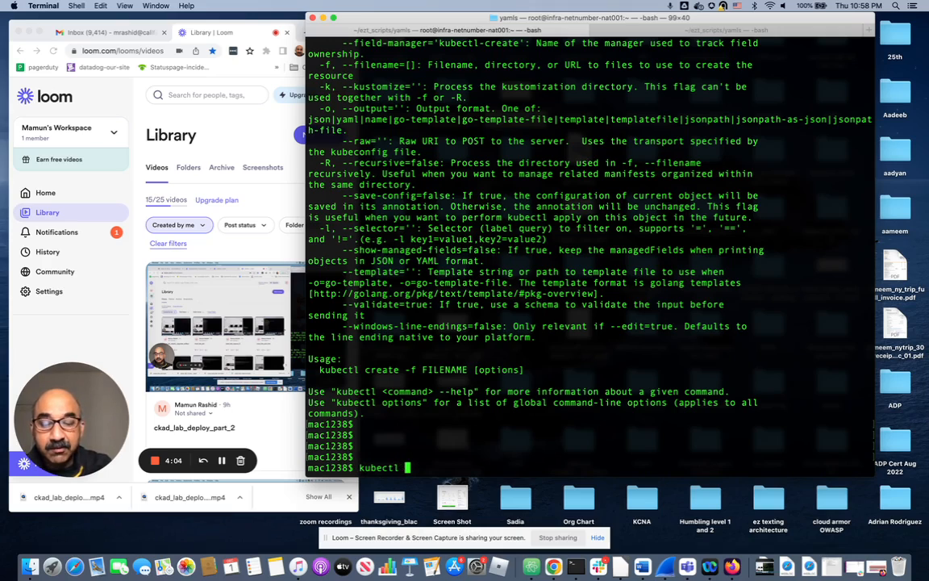
Show 'kubectl run -h' and keep the hazelcast --labels example as a '##' comment.
{"action": "type", "text": "run"}
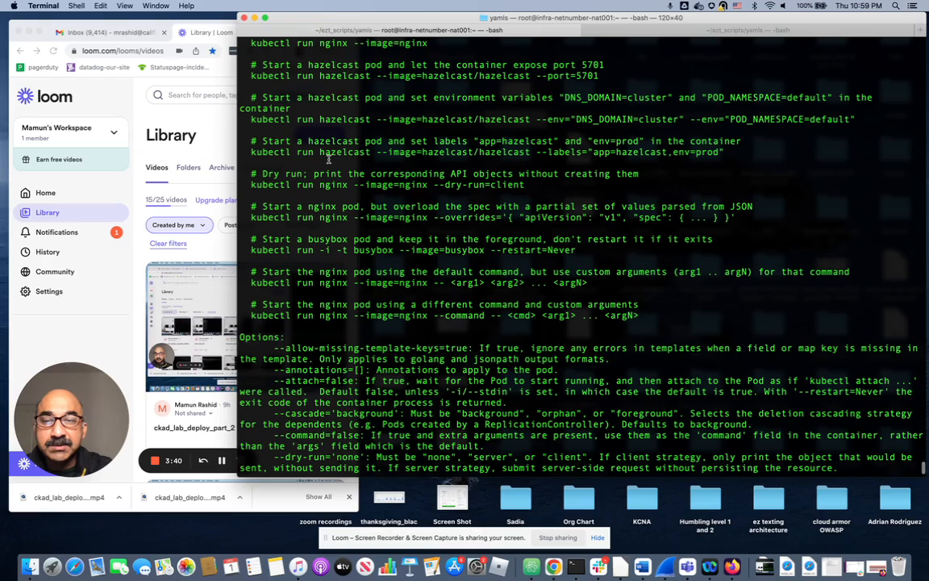
{"action": "left_click_drag", "start_coordinate": [250, 152], "coordinate": [432, 151]}
{"action": "type", "text": "## kubectl run hazelcast --image=hazelcast/hazelcast --labels=\"app=hazelcast,env=prod"}
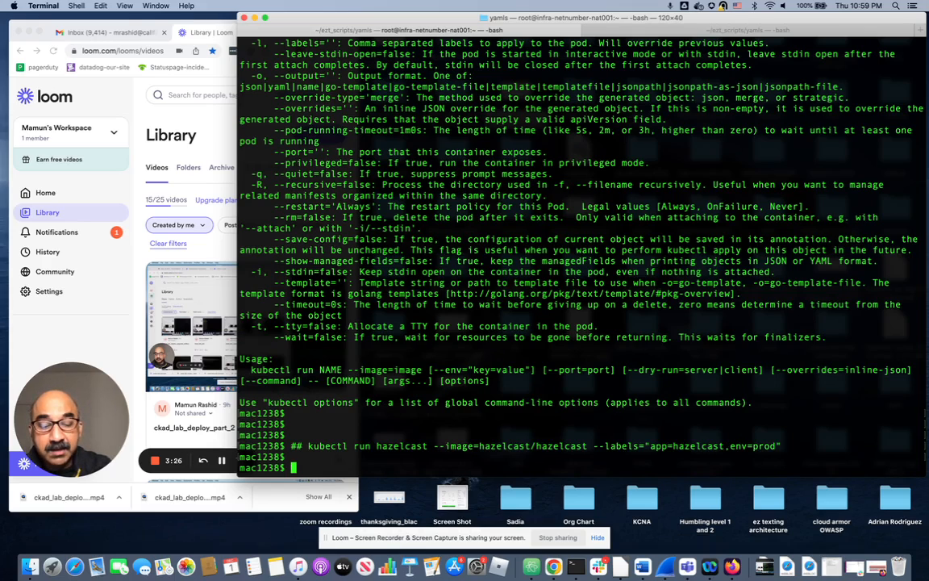
Define the shell alias k=kubectl.
{"action": "type", "text": "al"}
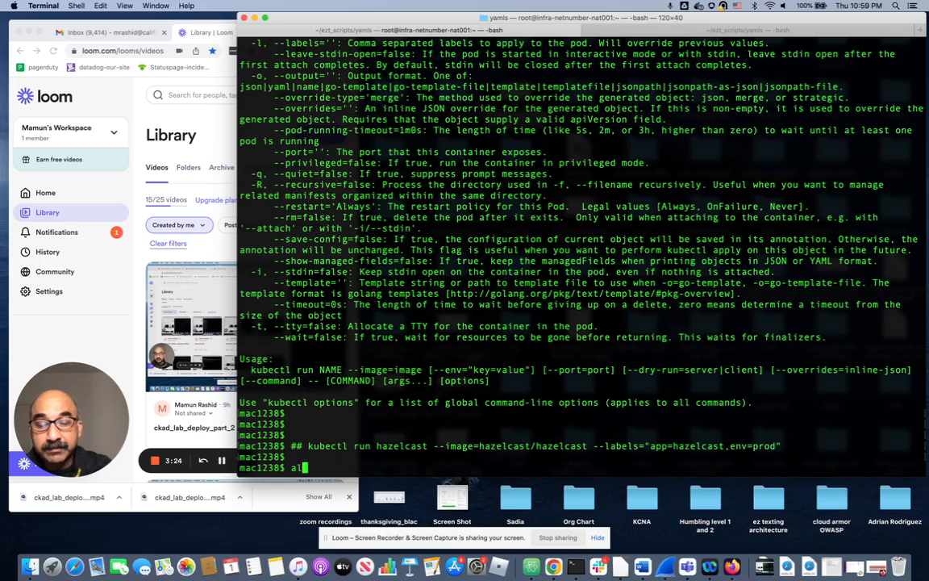
{"action": "type", "text": "is"}
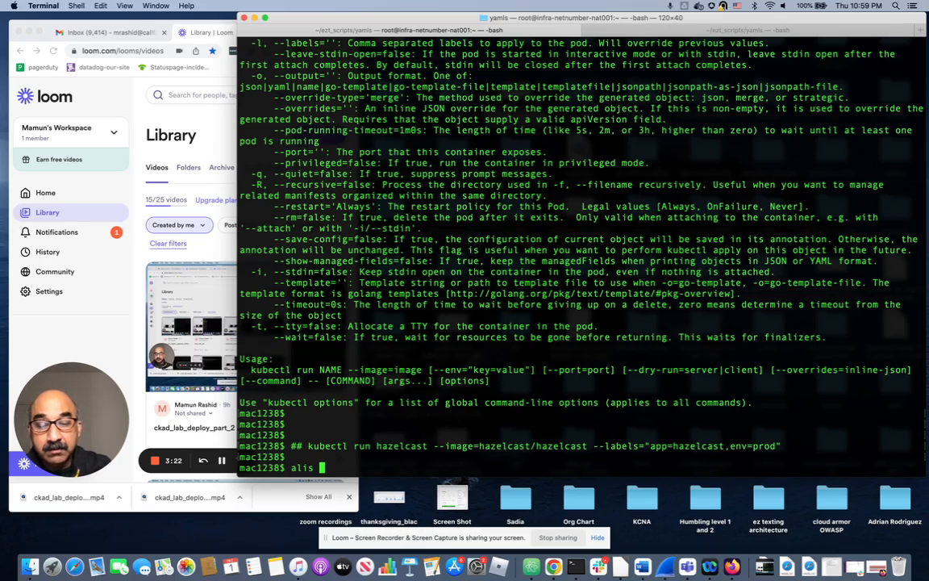
{"action": "type", "text": "as"}
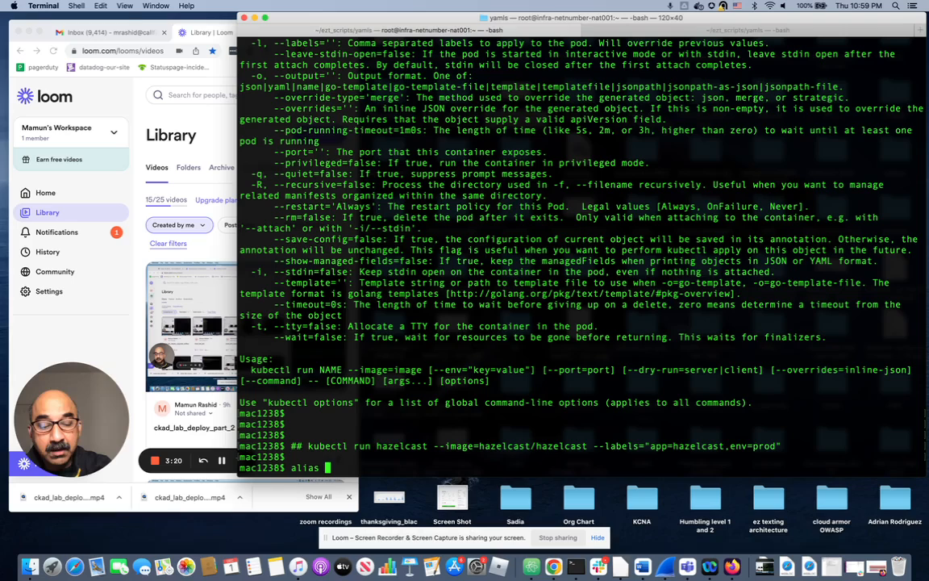
{"action": "type", "text": "k=kubectl"}
{"action": "type", "text": "k run f"}
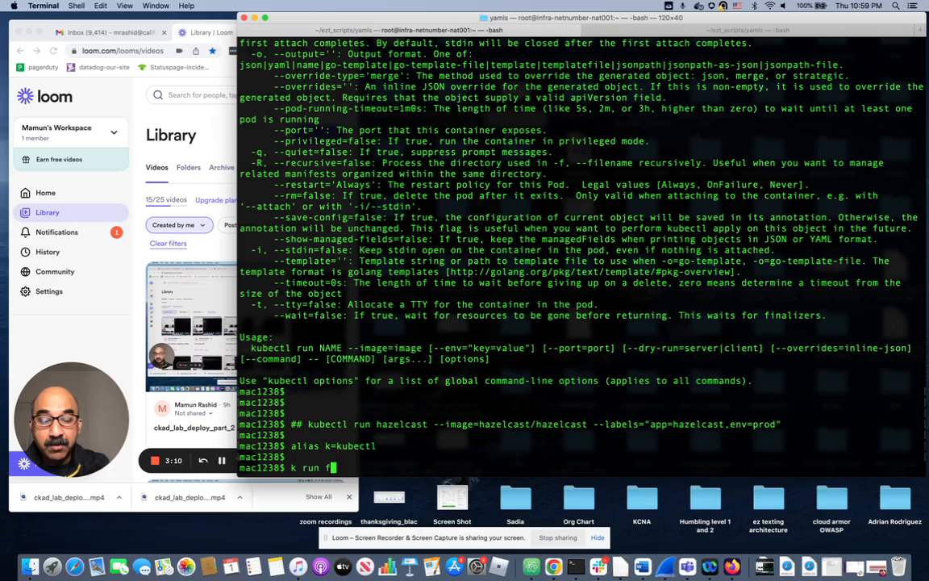
Run 'k run foo-pod --image=nginx --labels="foo=bar"' so pod/foo-pod is created.
{"action": "type", "text": "oo-pod"}
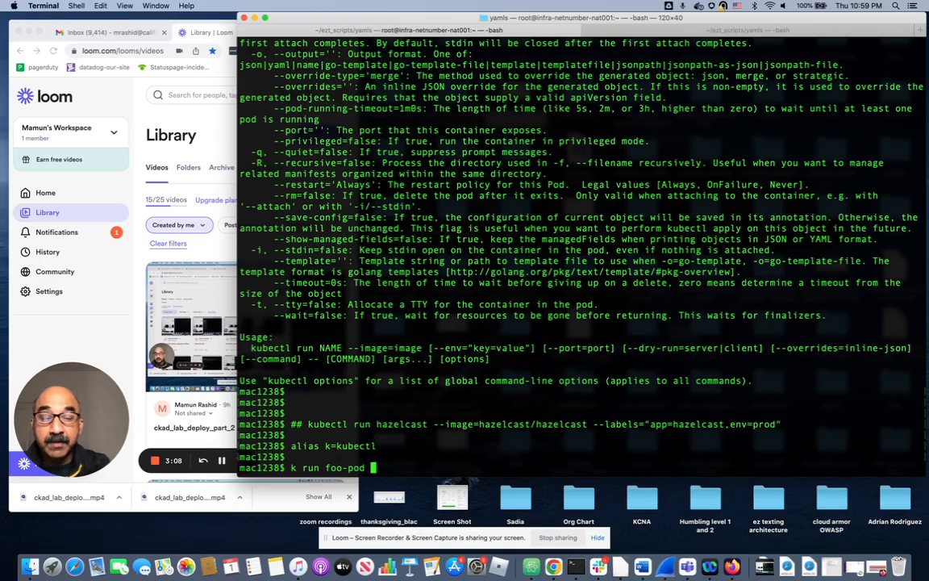
{"action": "type", "text": "--image="}
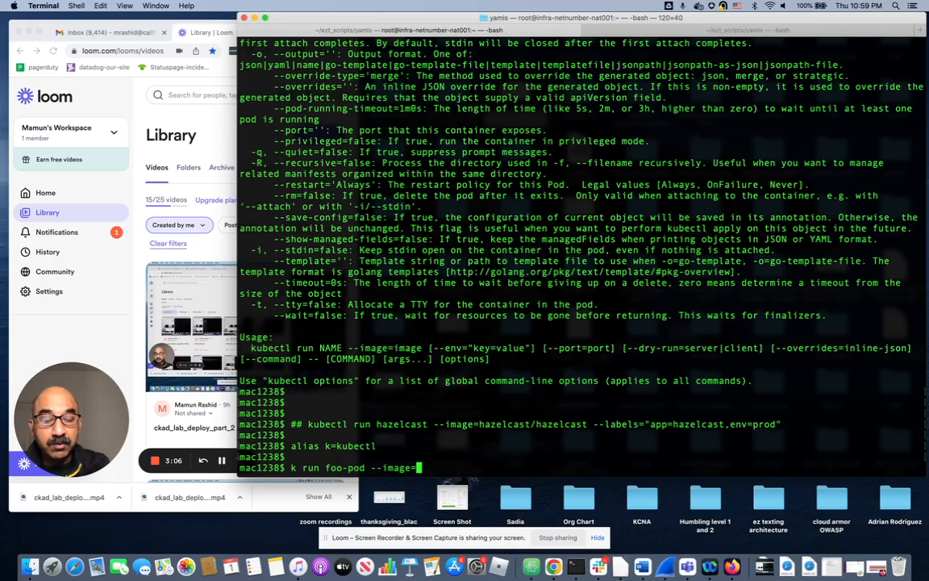
{"action": "type", "text": "nginx"}
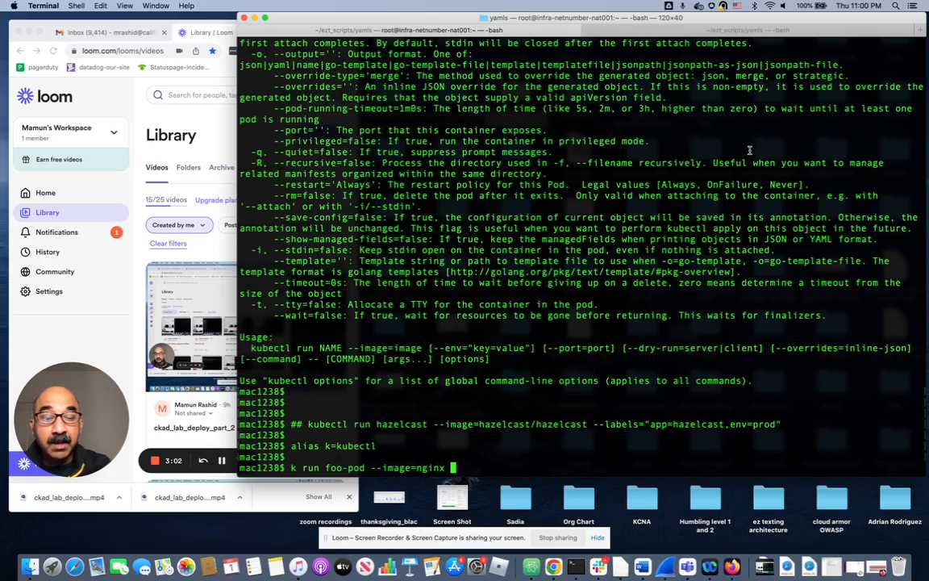
{"action": "type", "text": "--label"}
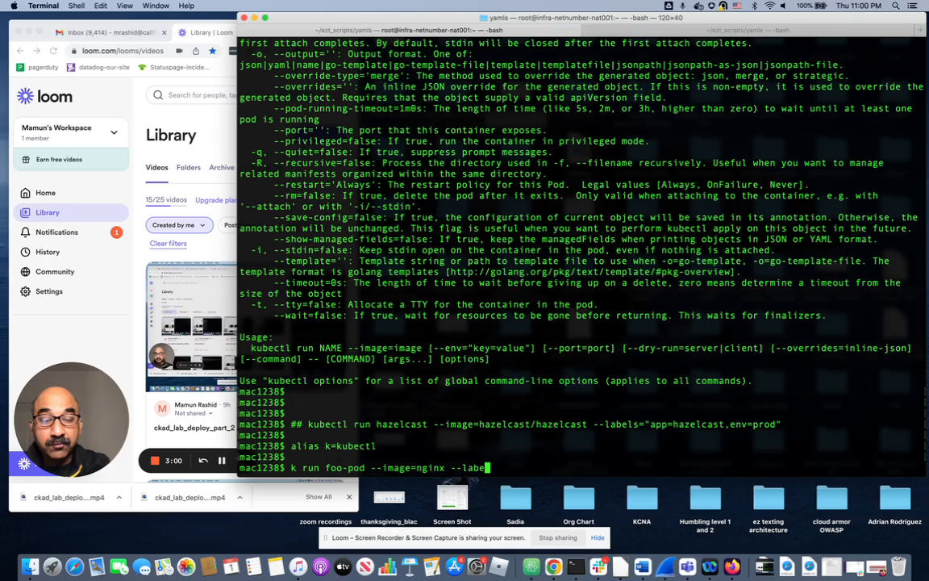
{"action": "type", "text": "s=\""}
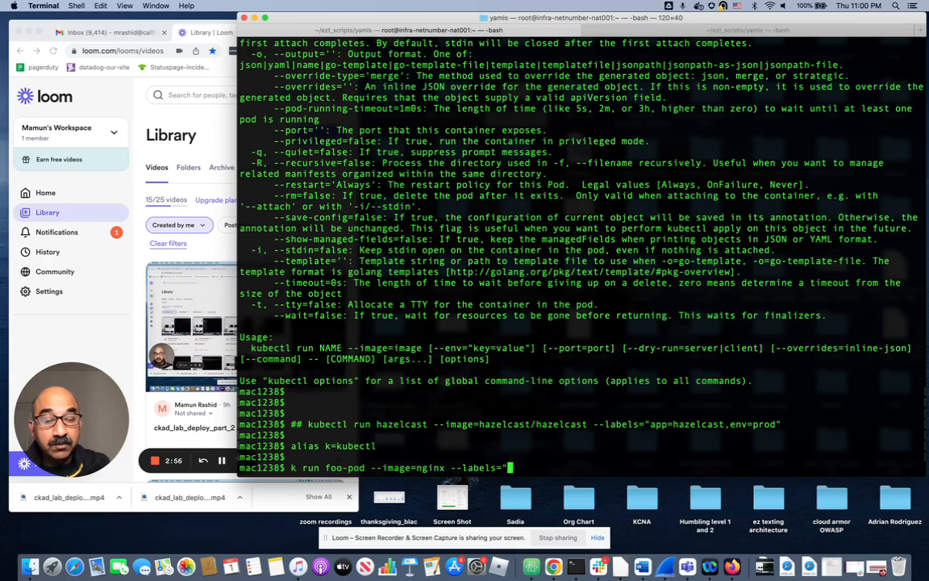
{"action": "type", "text": "foo="}
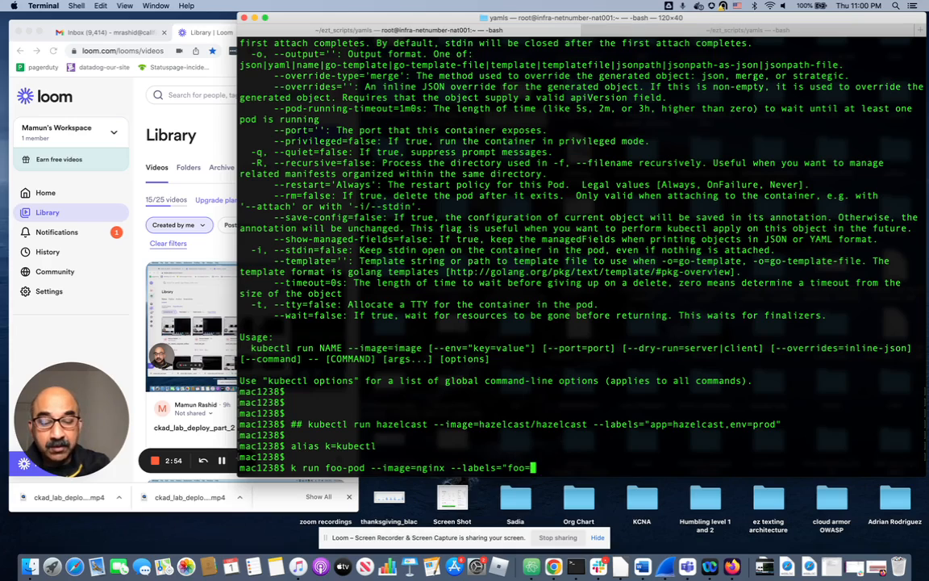
{"action": "type", "text": "bar\""}
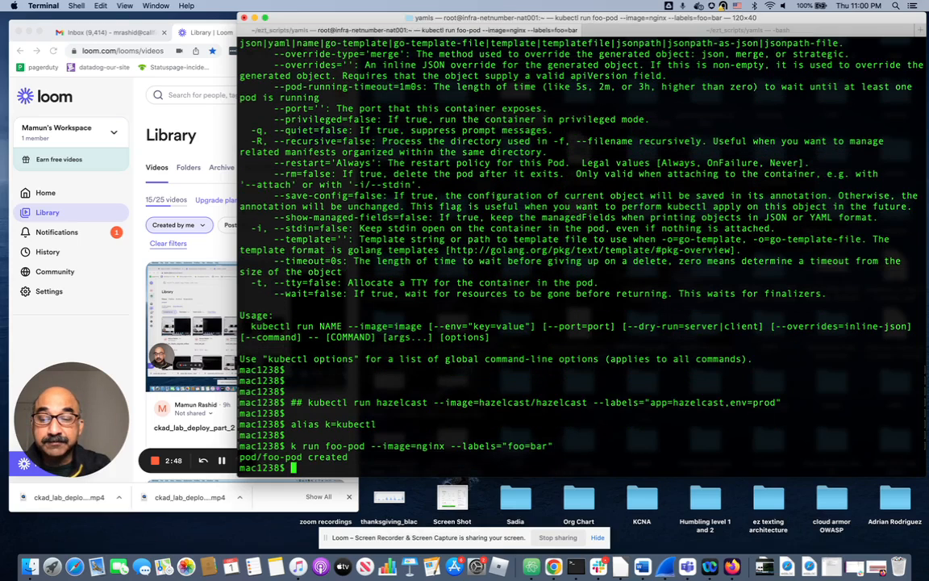
Check foo-pod is Running 1/1, then list it with --show-labels showing foo=bar.
{"action": "type", "text": "k get po"}
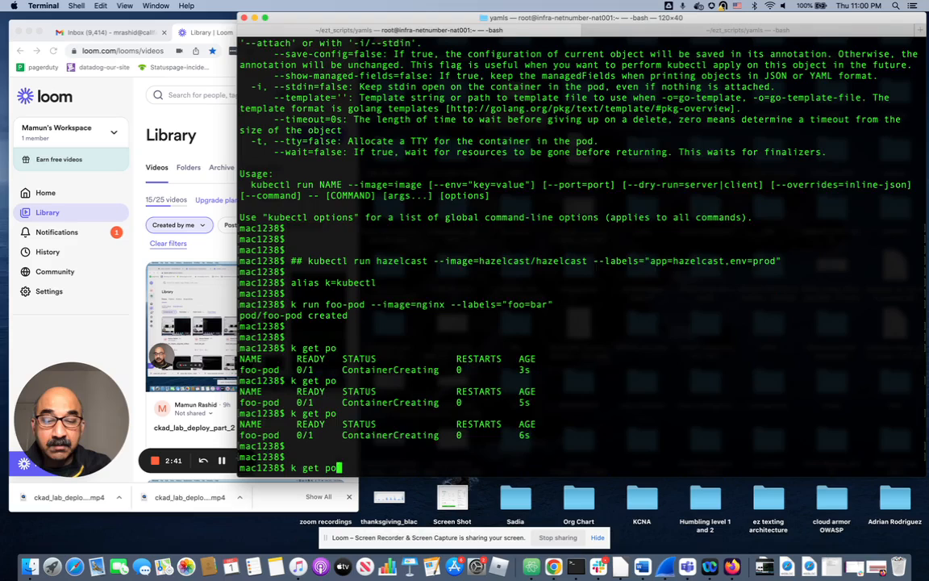
{"action": "key", "text": "Return"}
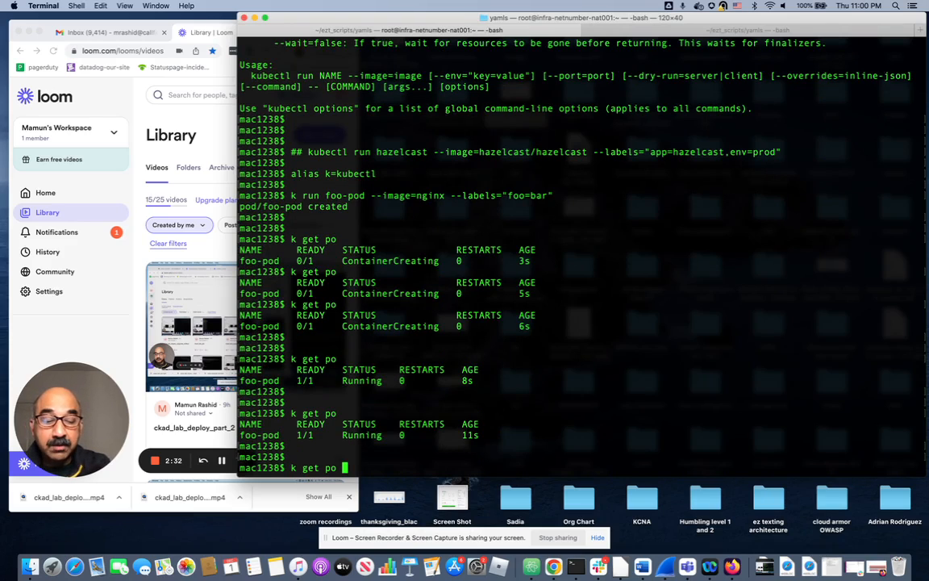
{"action": "type", "text": "--show-labels"}
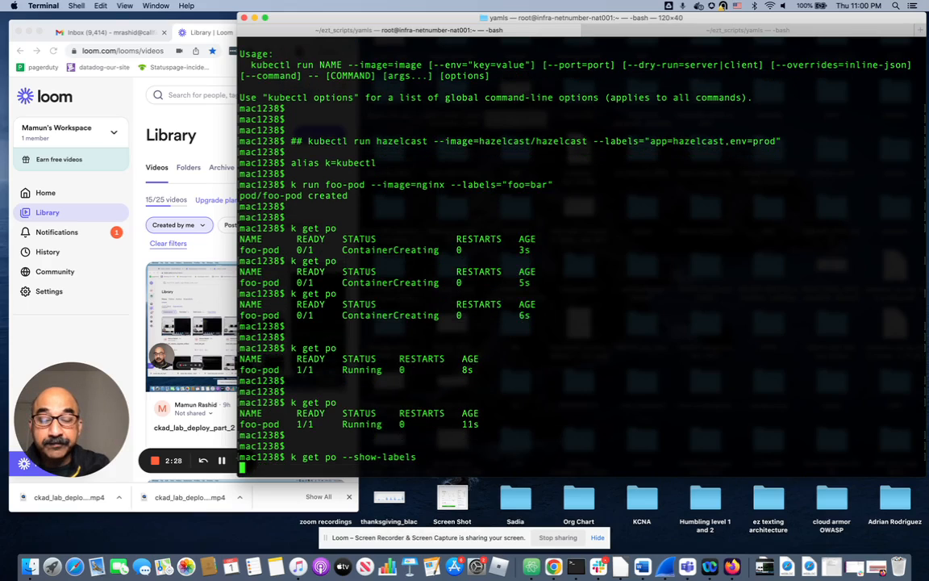
{"action": "key", "text": "Return"}
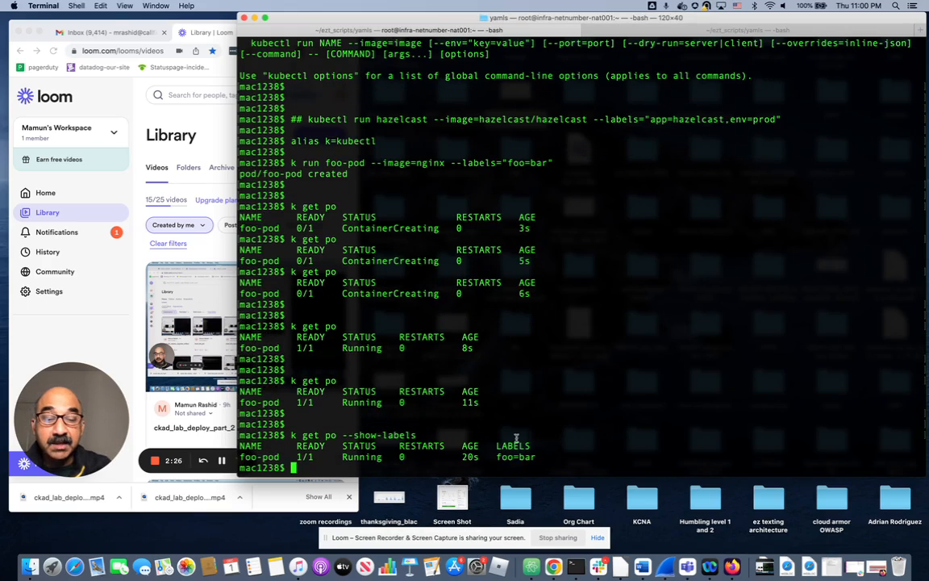